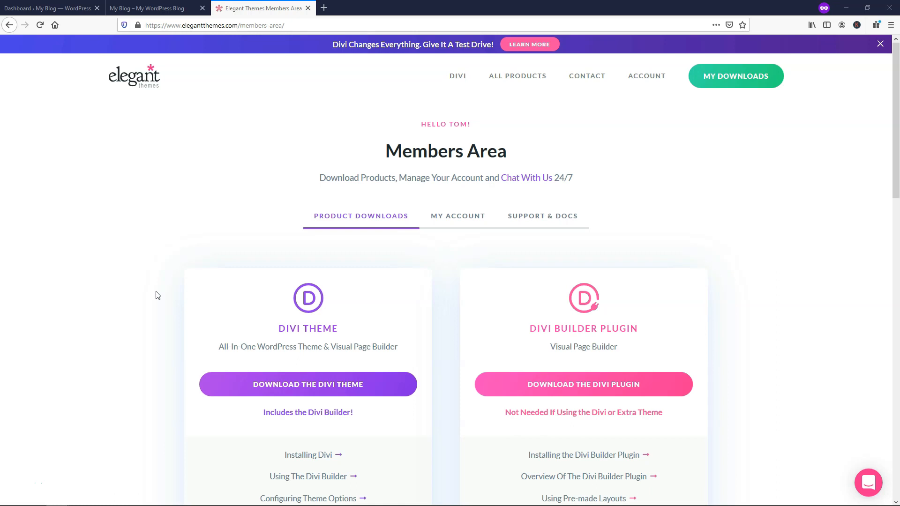
mouse_move(189, 292)
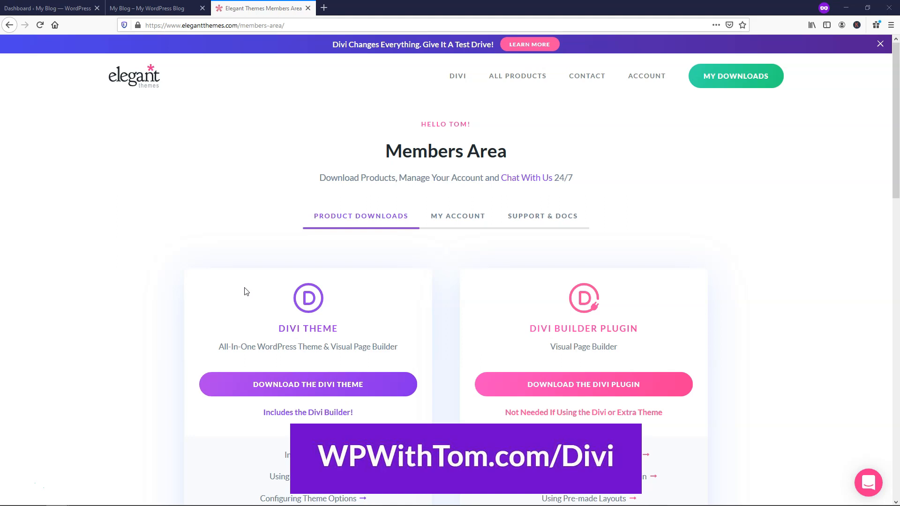
mouse_move(359, 236)
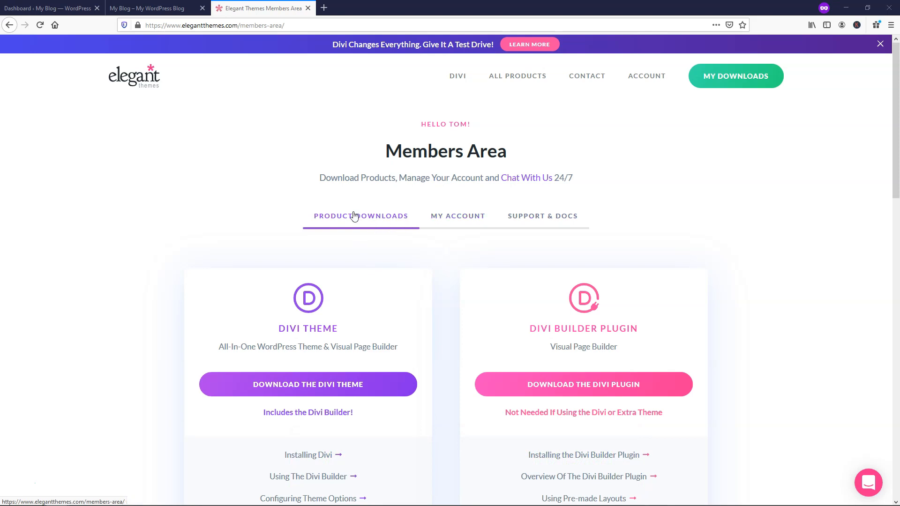
mouse_move(568, 391)
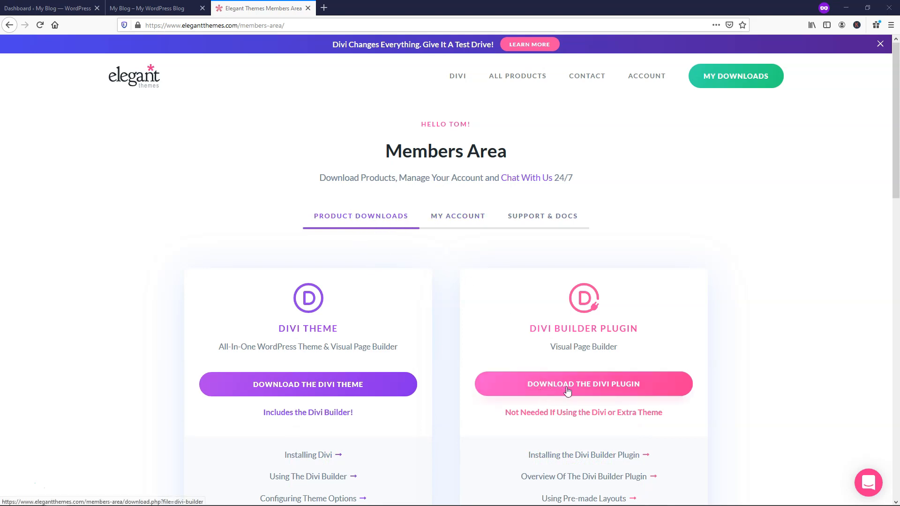
Download the Divi Builder plugin zip from the Members Area Product Downloads page
click(583, 384)
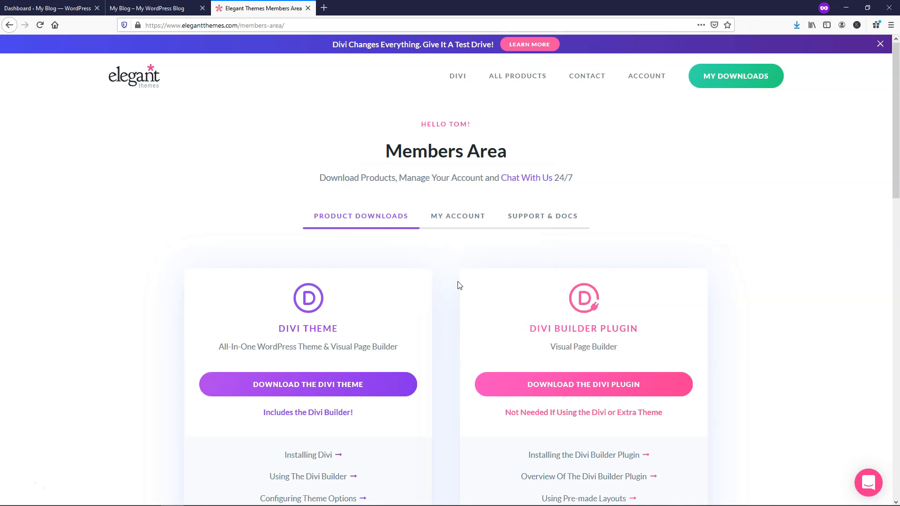
mouse_move(449, 283)
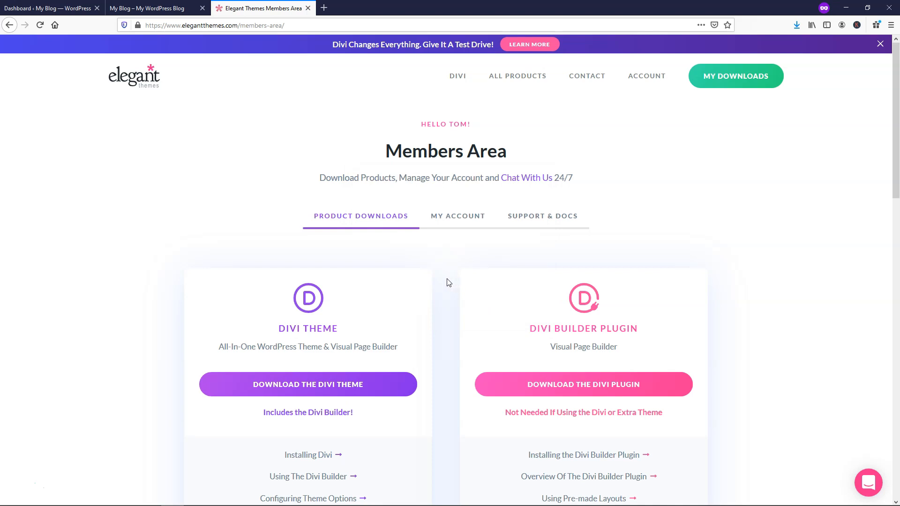
mouse_move(186, 194)
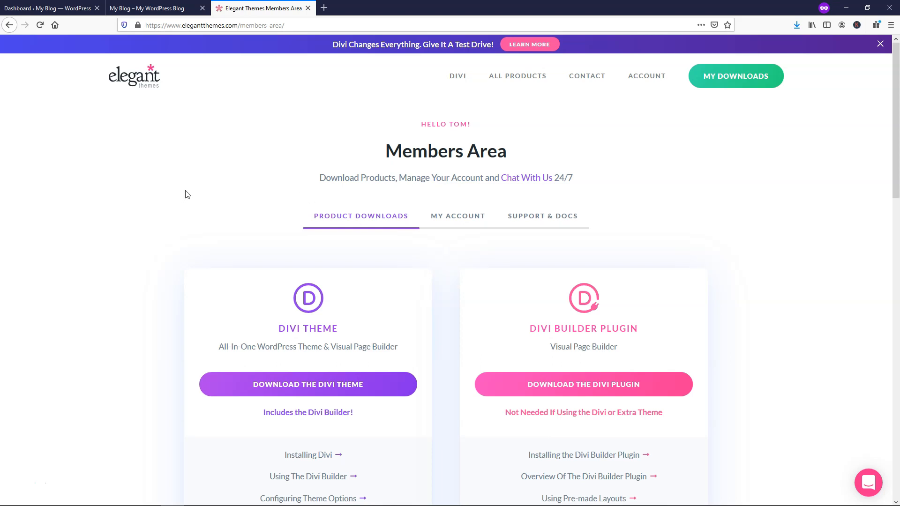
mouse_move(157, 175)
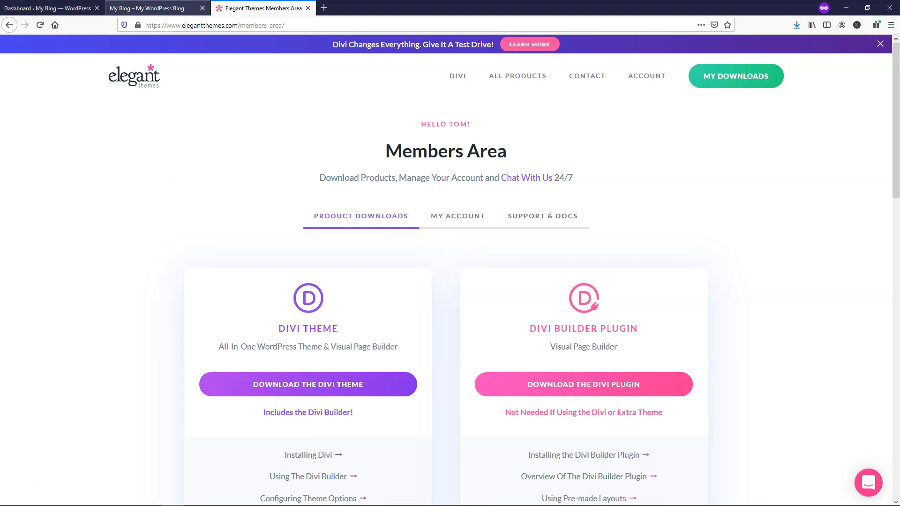
Switch to the My Blog site's admin and go to Plugins > Add New
click(157, 8)
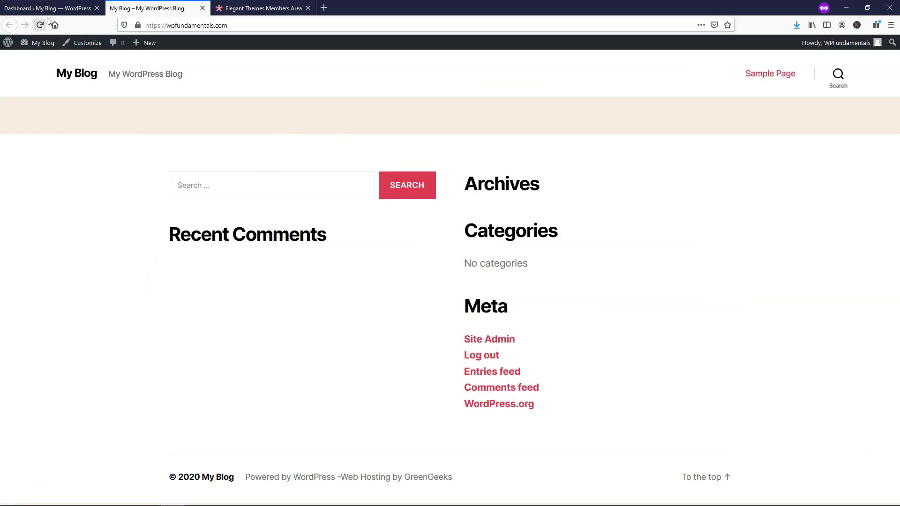
click(47, 8)
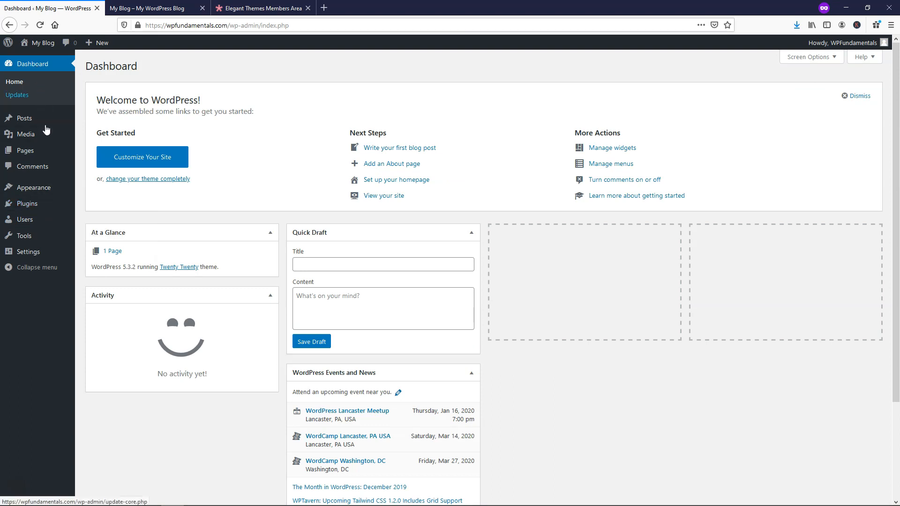
click(227, 25)
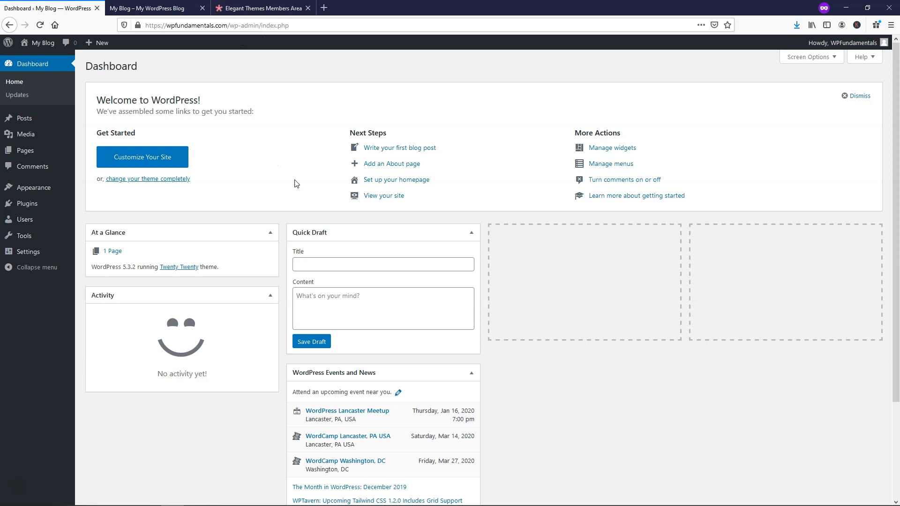
mouse_move(292, 186)
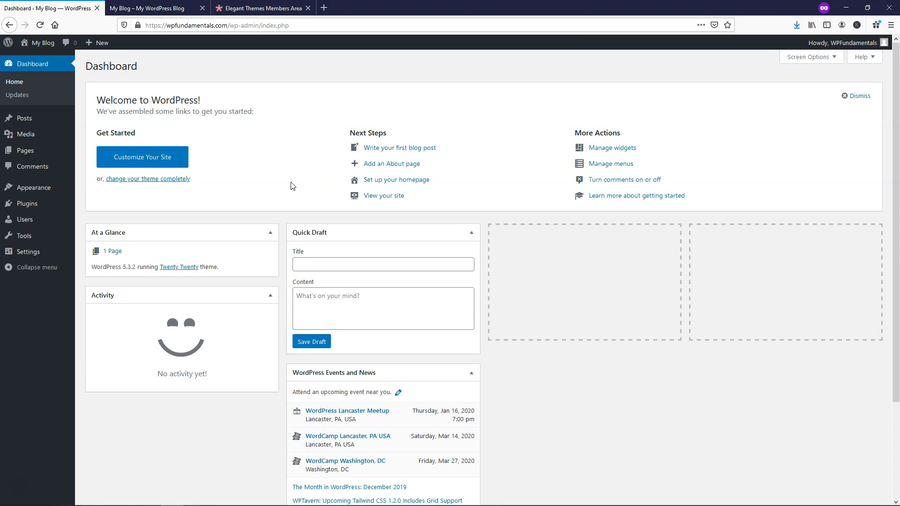
mouse_move(27, 203)
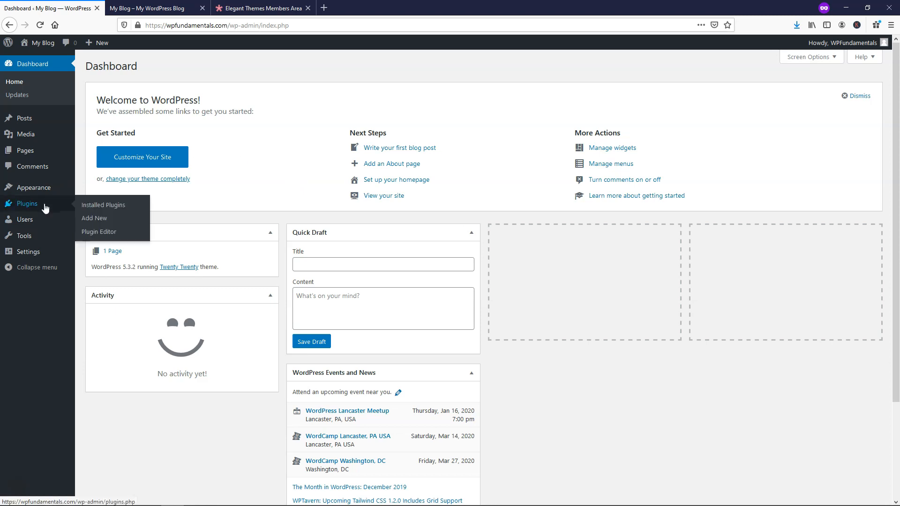
click(94, 218)
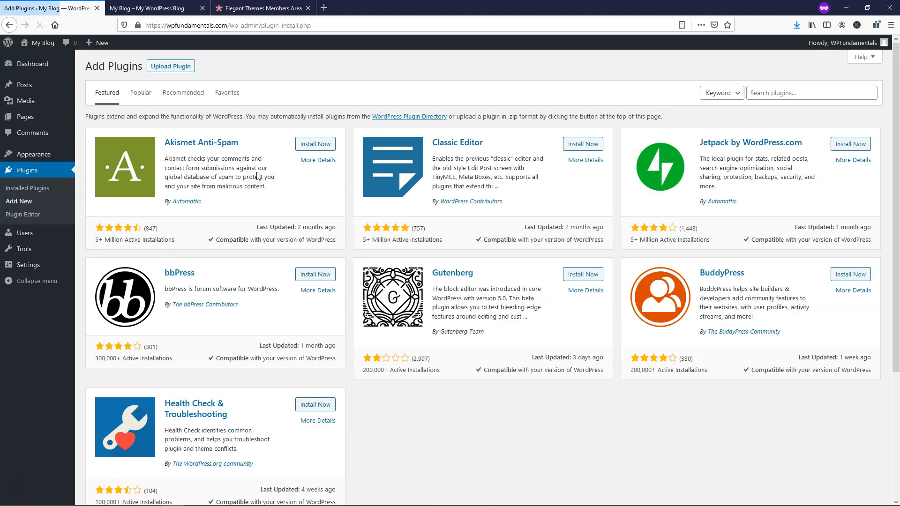
mouse_move(168, 70)
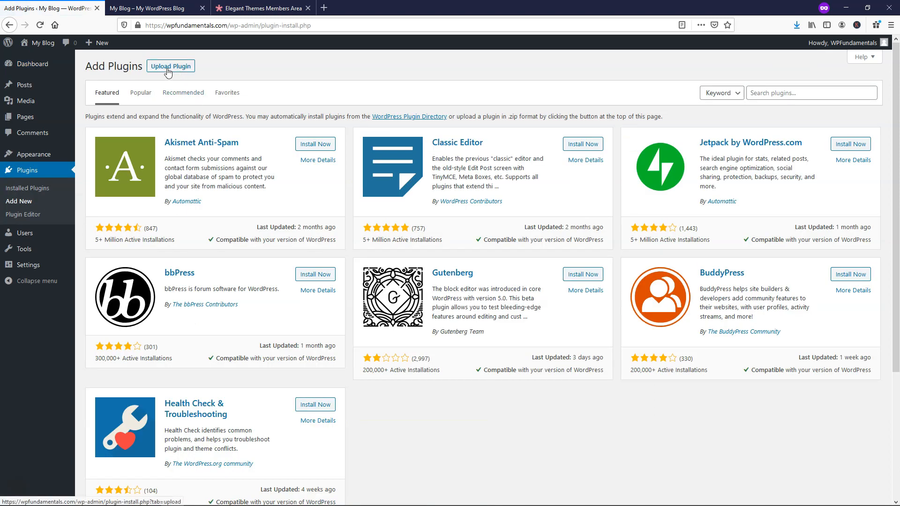
Upload divi-builder.zip and install it
click(170, 65)
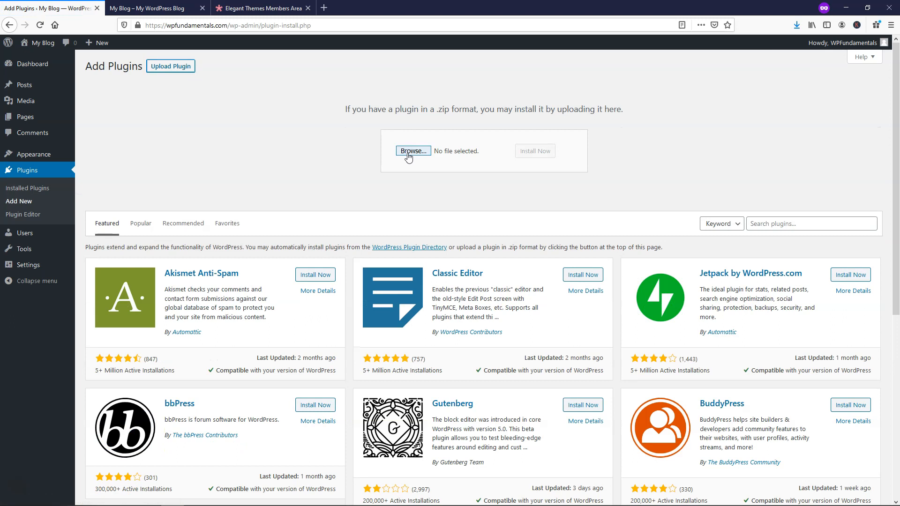
click(413, 150)
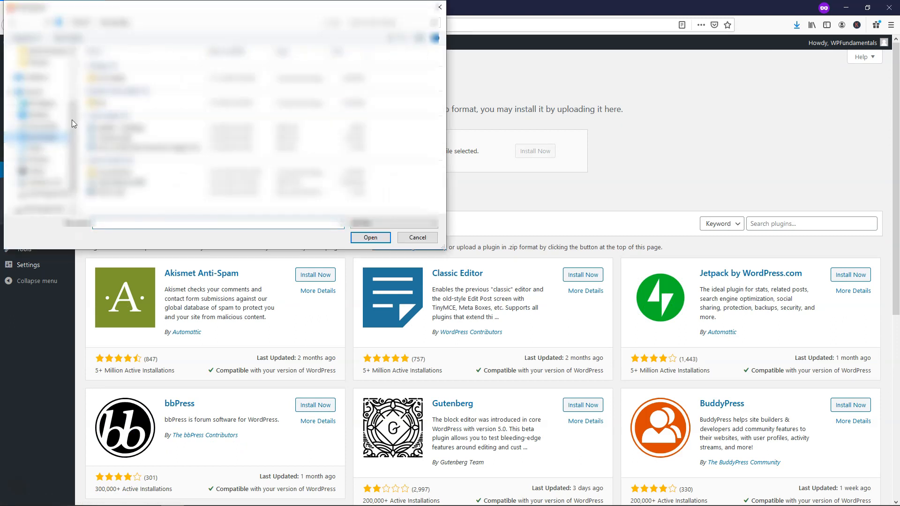
click(370, 238)
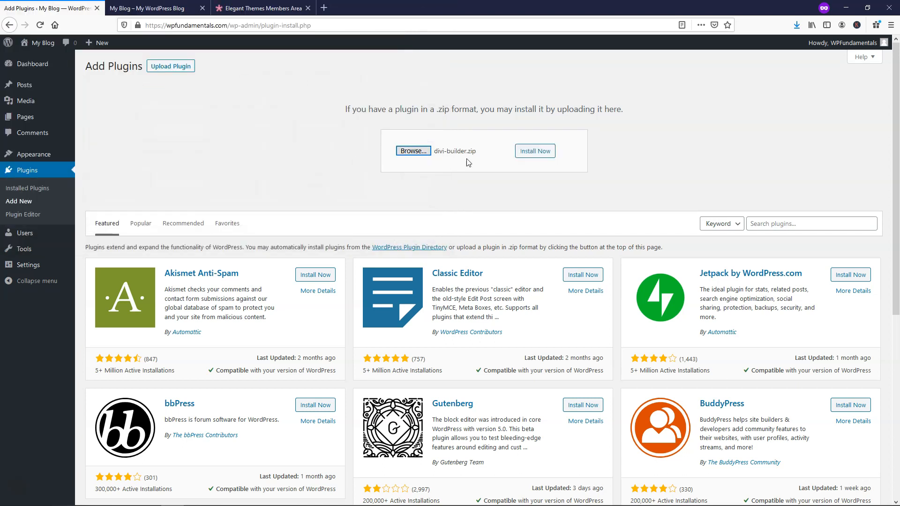
mouse_move(500, 170)
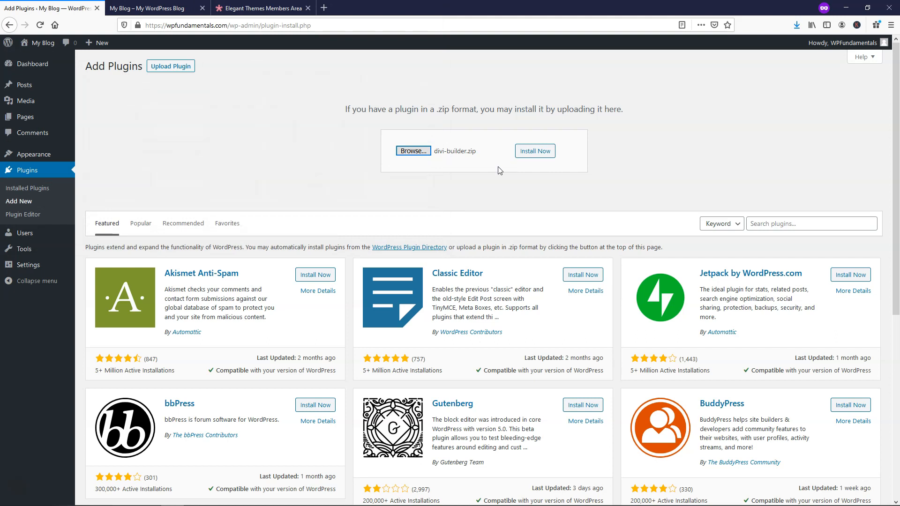
click(535, 151)
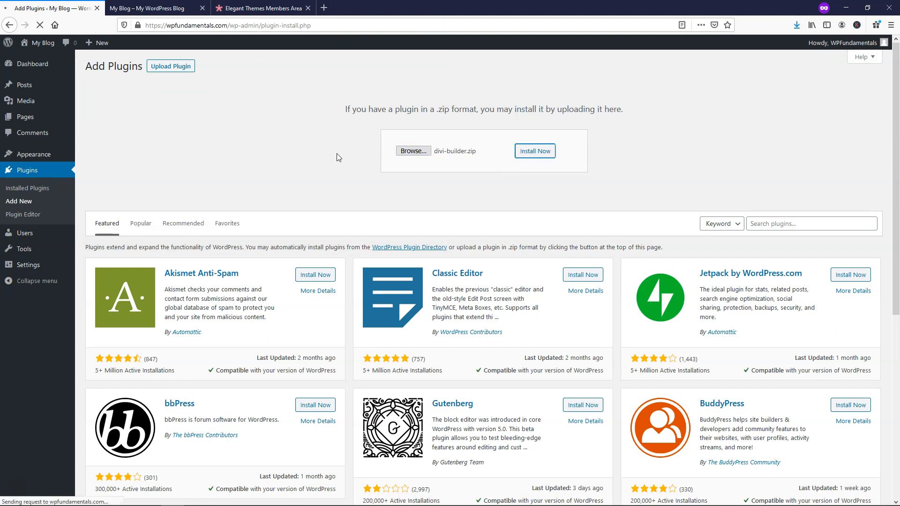
mouse_move(298, 149)
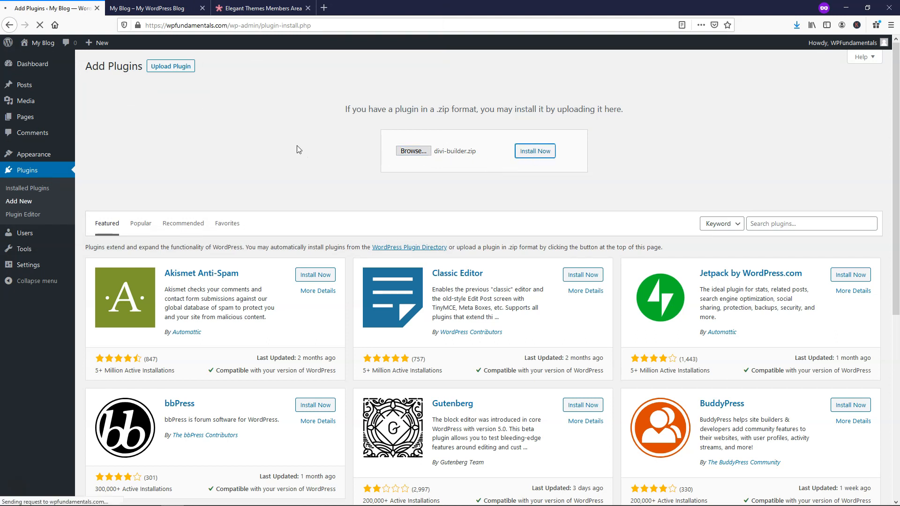
mouse_move(289, 153)
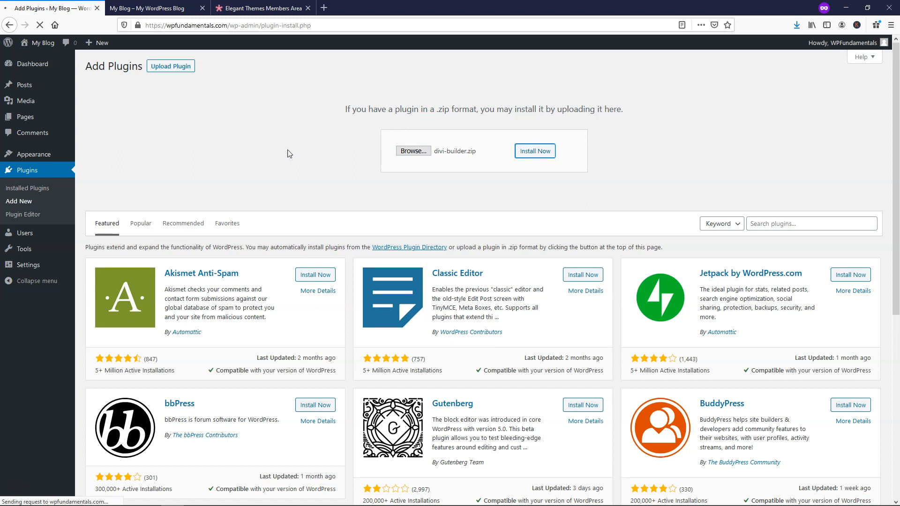
click(535, 151)
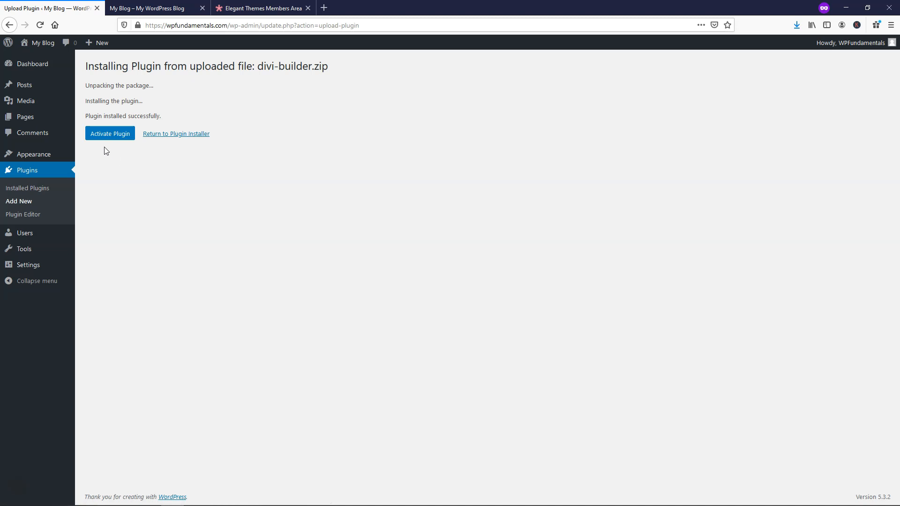
Activate the newly installed Divi Builder plugin
click(109, 134)
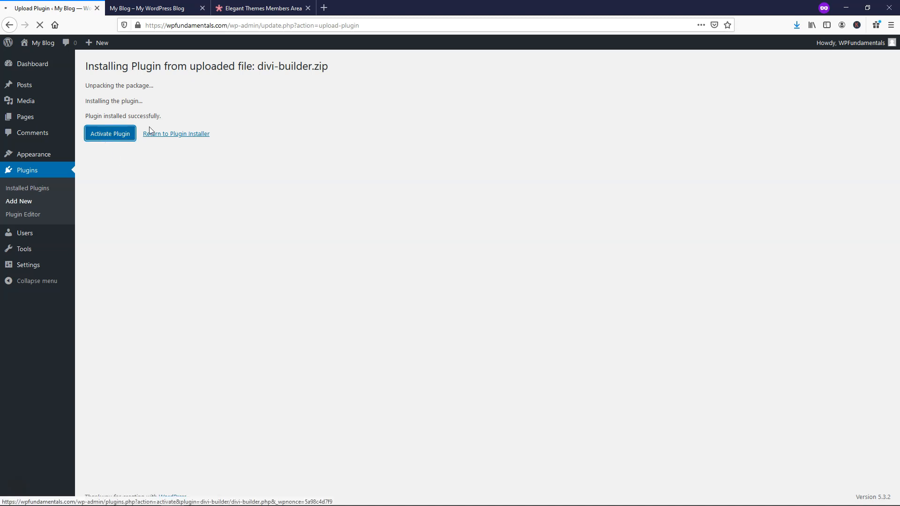
click(109, 133)
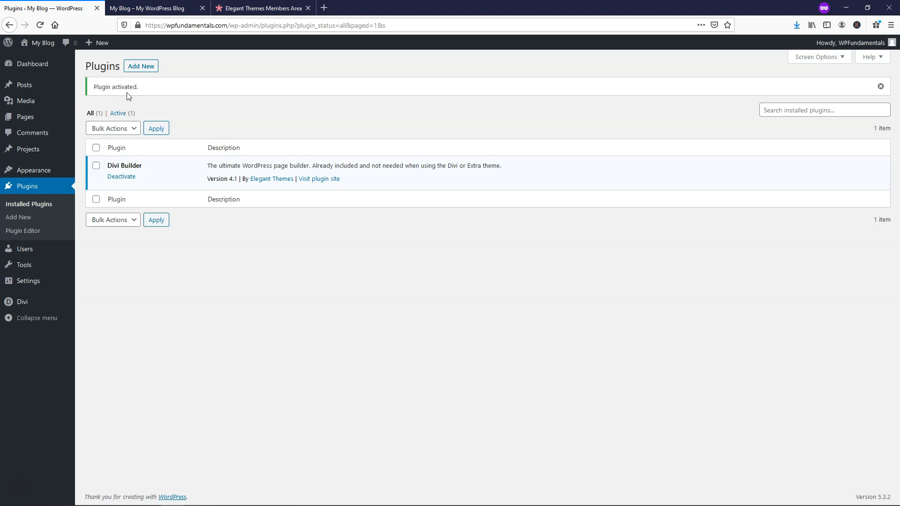
click(140, 9)
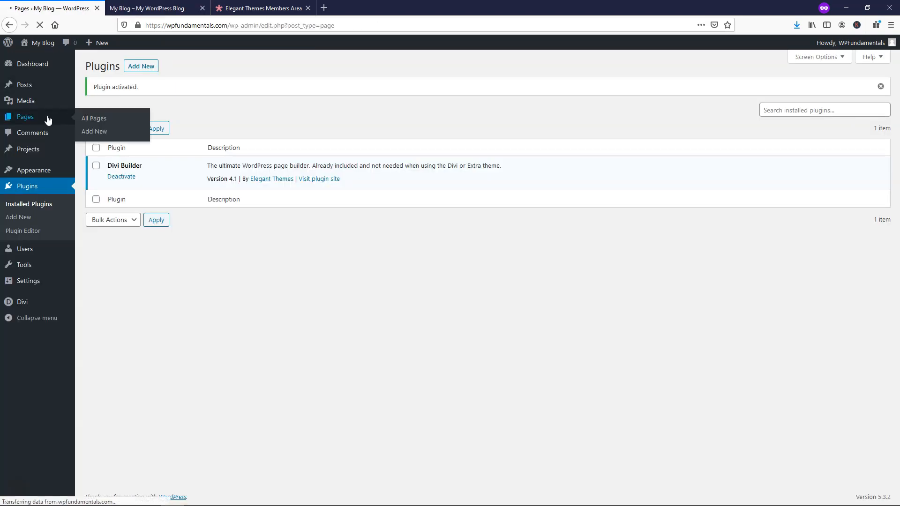
Open Sample Page from All Pages in the Divi visual builder
click(93, 118)
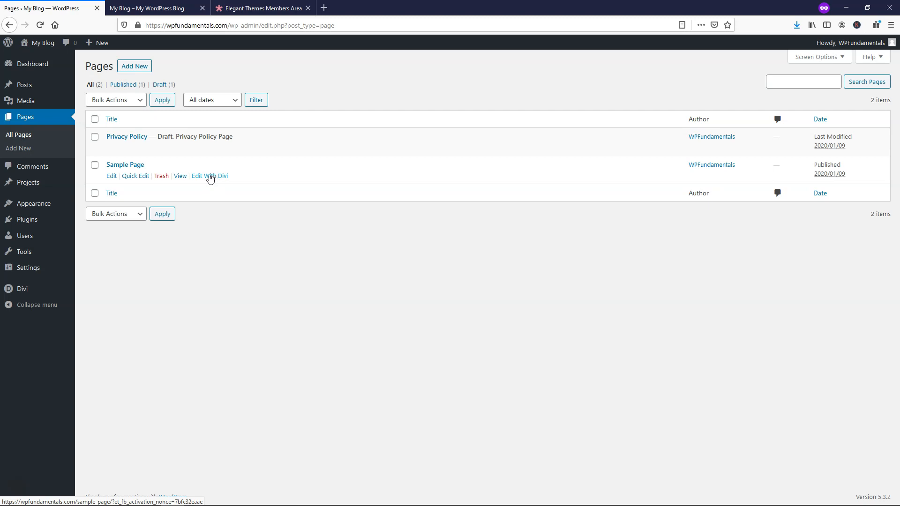
click(210, 175)
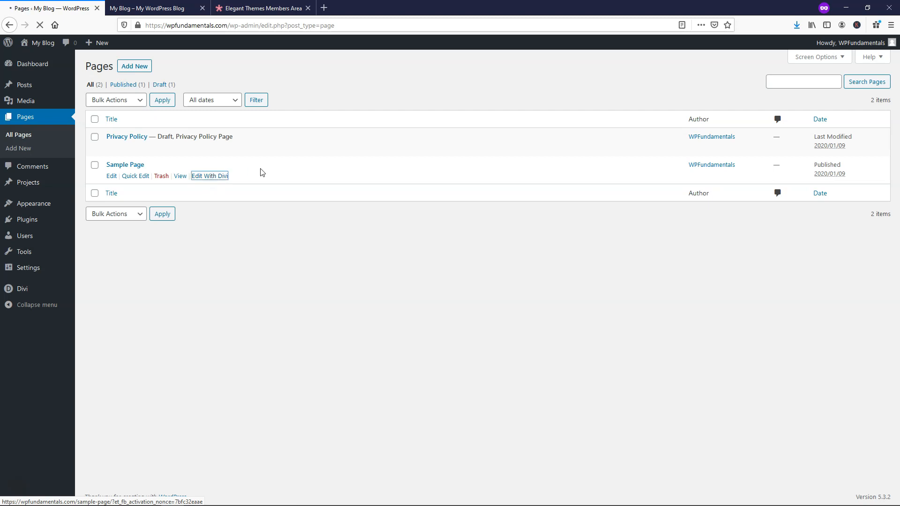
click(209, 176)
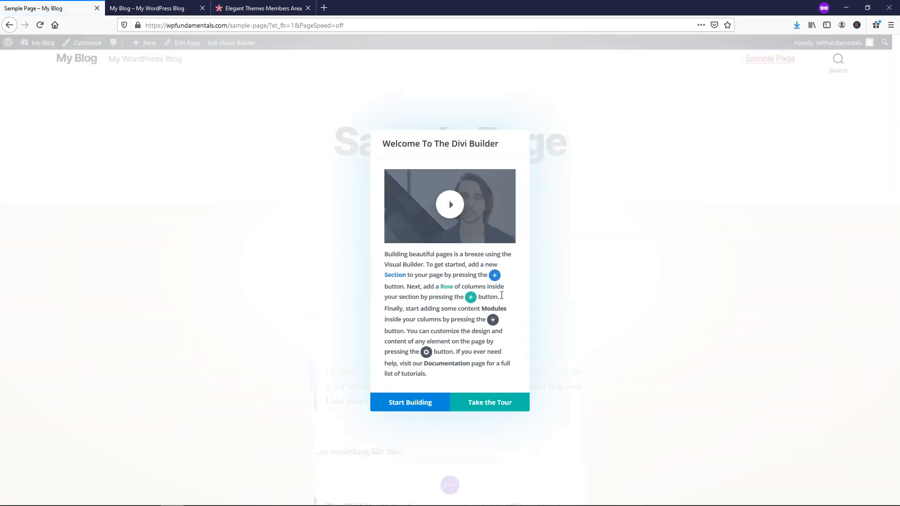
mouse_move(429, 407)
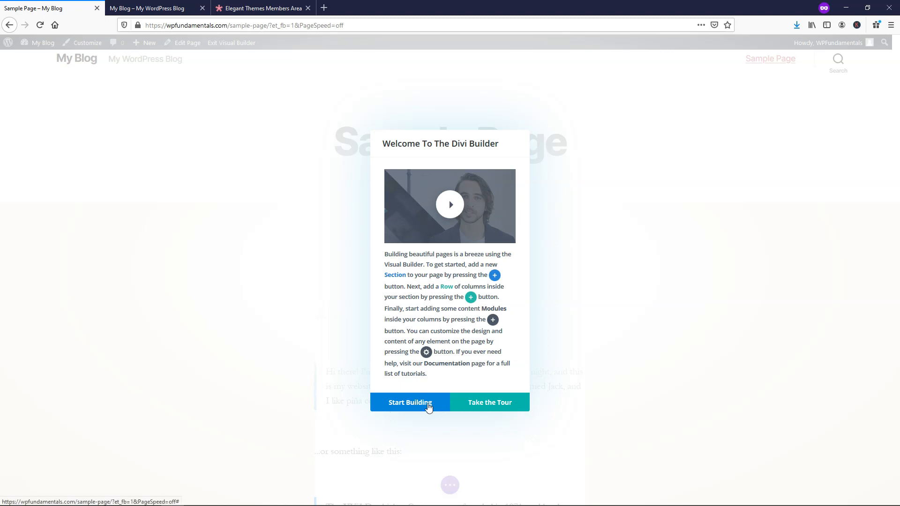
Start building Sample Page and apply the Agency pack's Home Page premade layout
click(410, 402)
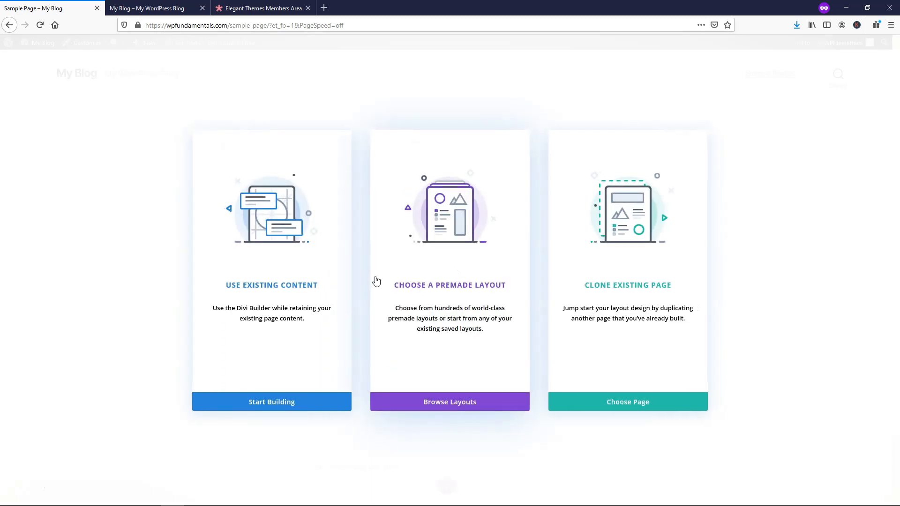
click(449, 401)
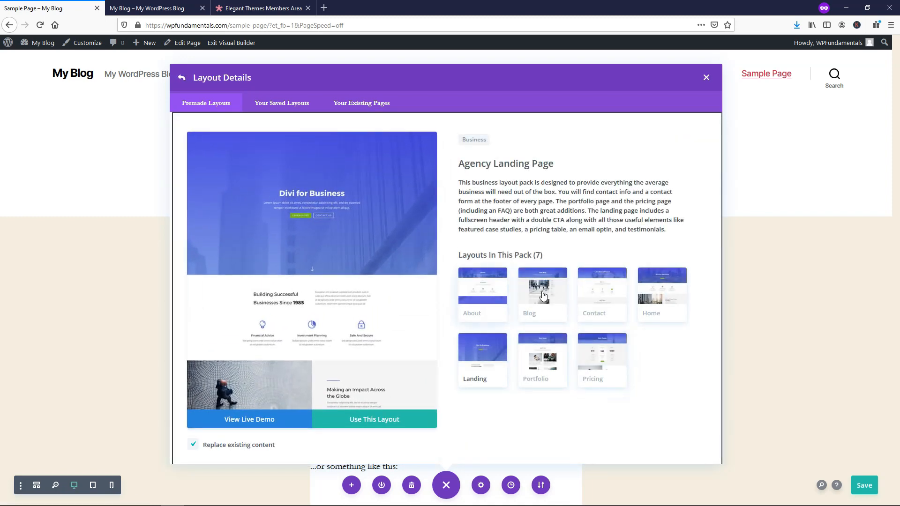
click(661, 285)
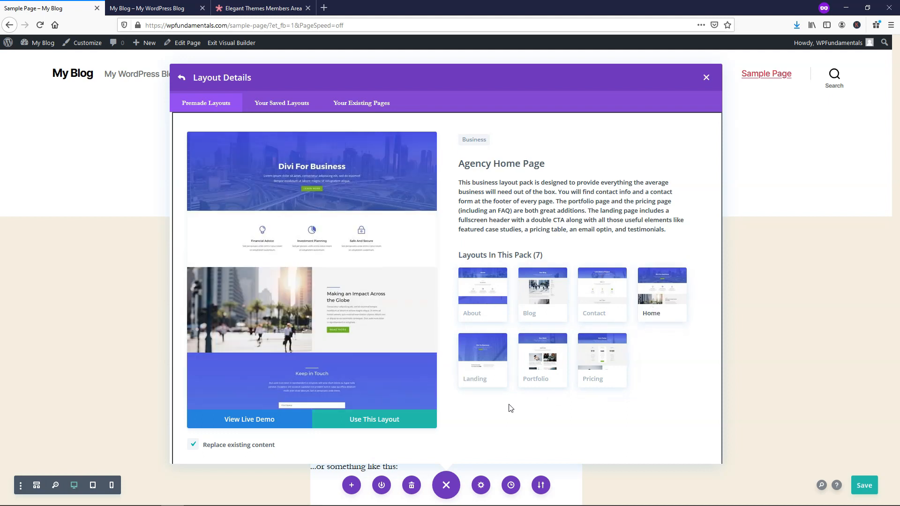
click(374, 419)
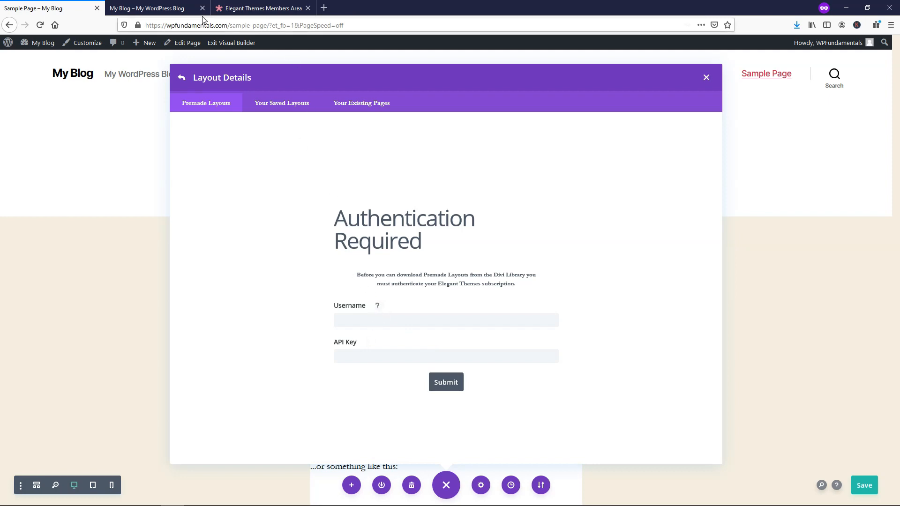
click(275, 8)
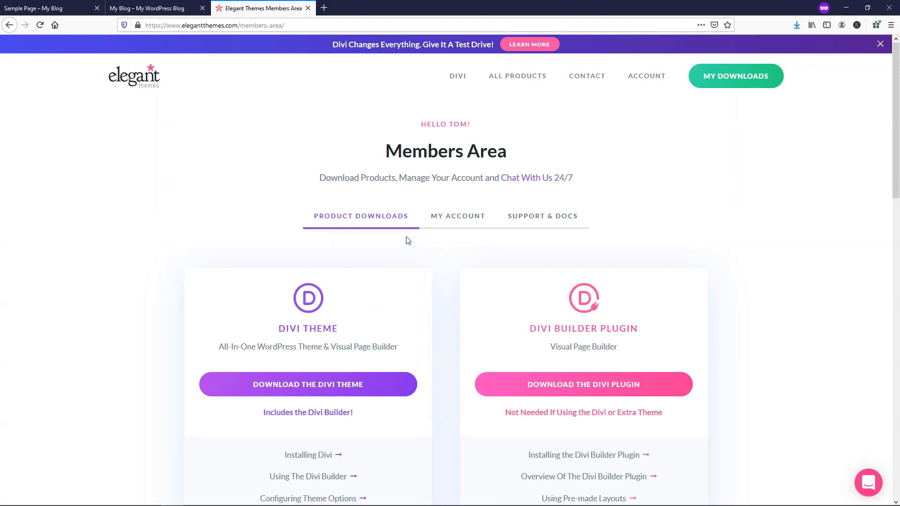
click(458, 215)
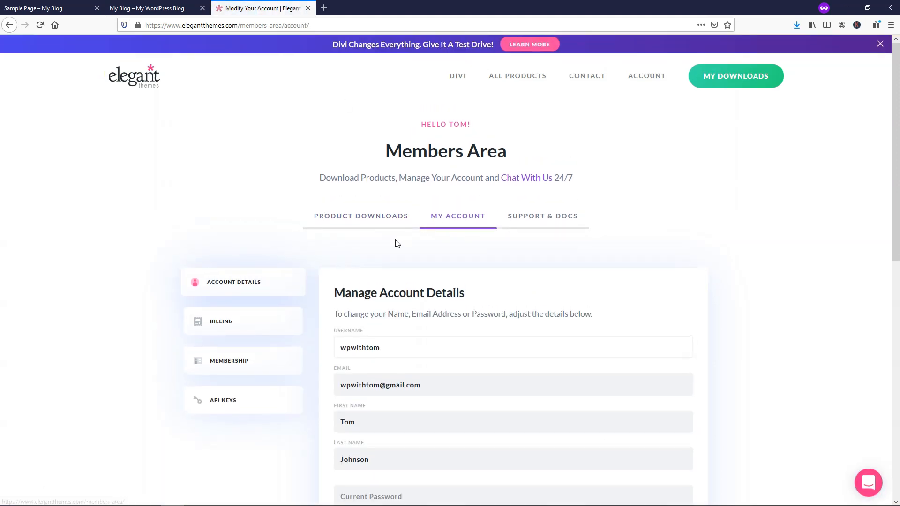
mouse_move(219, 412)
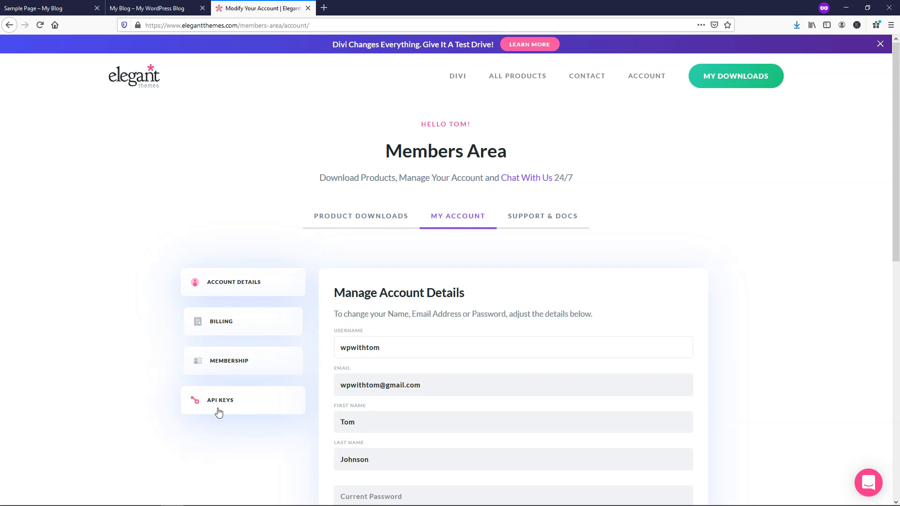
click(220, 400)
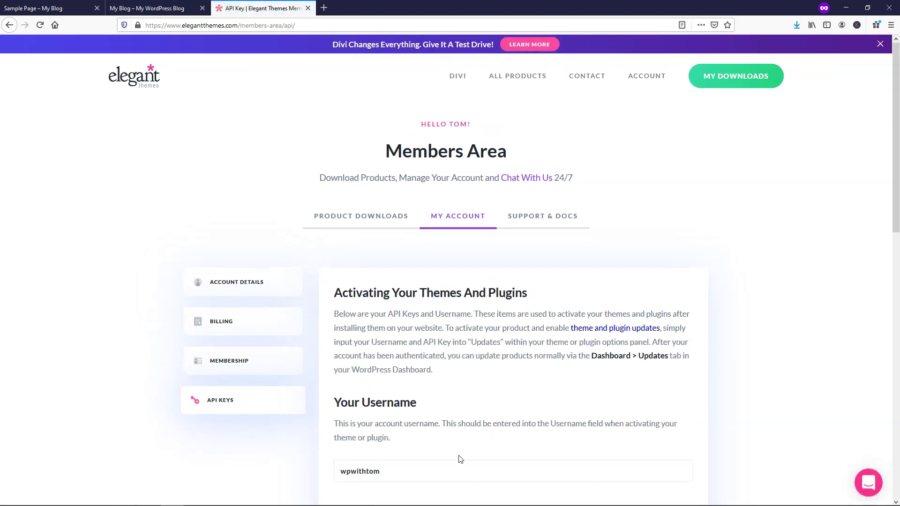
mouse_move(478, 394)
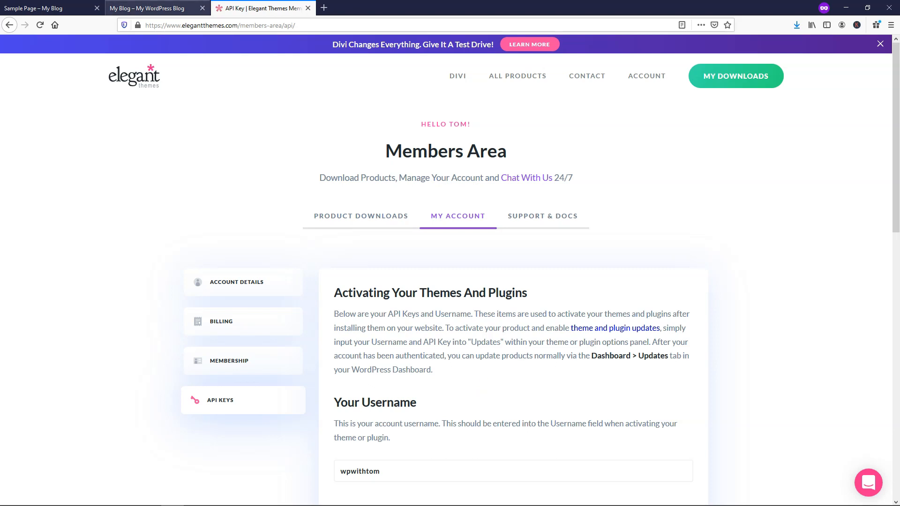
click(42, 7)
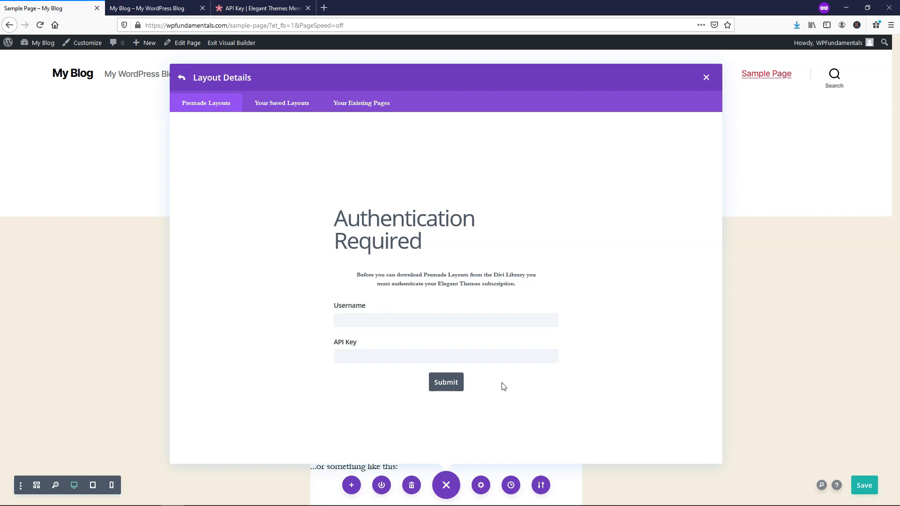
mouse_move(541, 384)
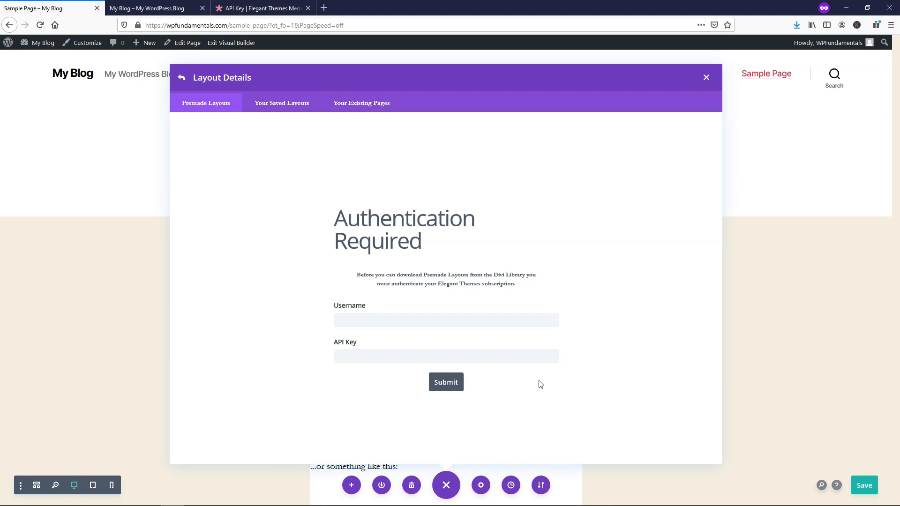
mouse_move(531, 386)
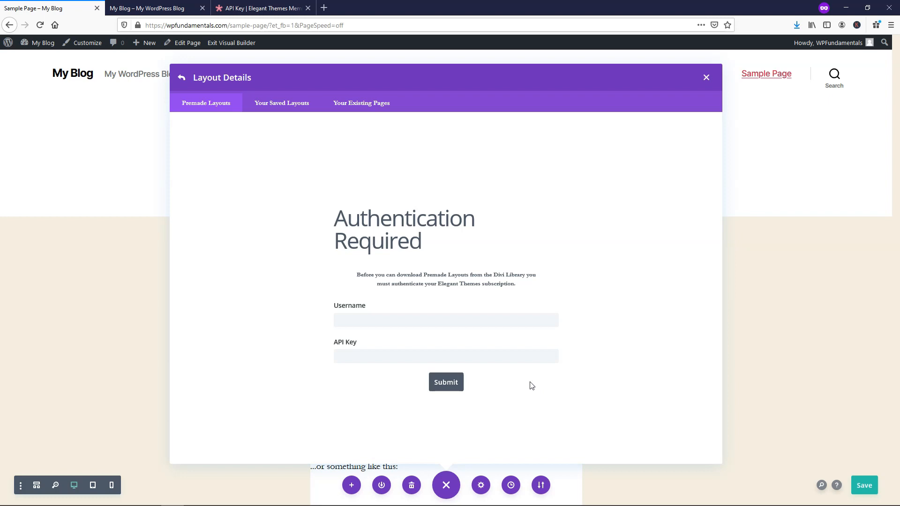